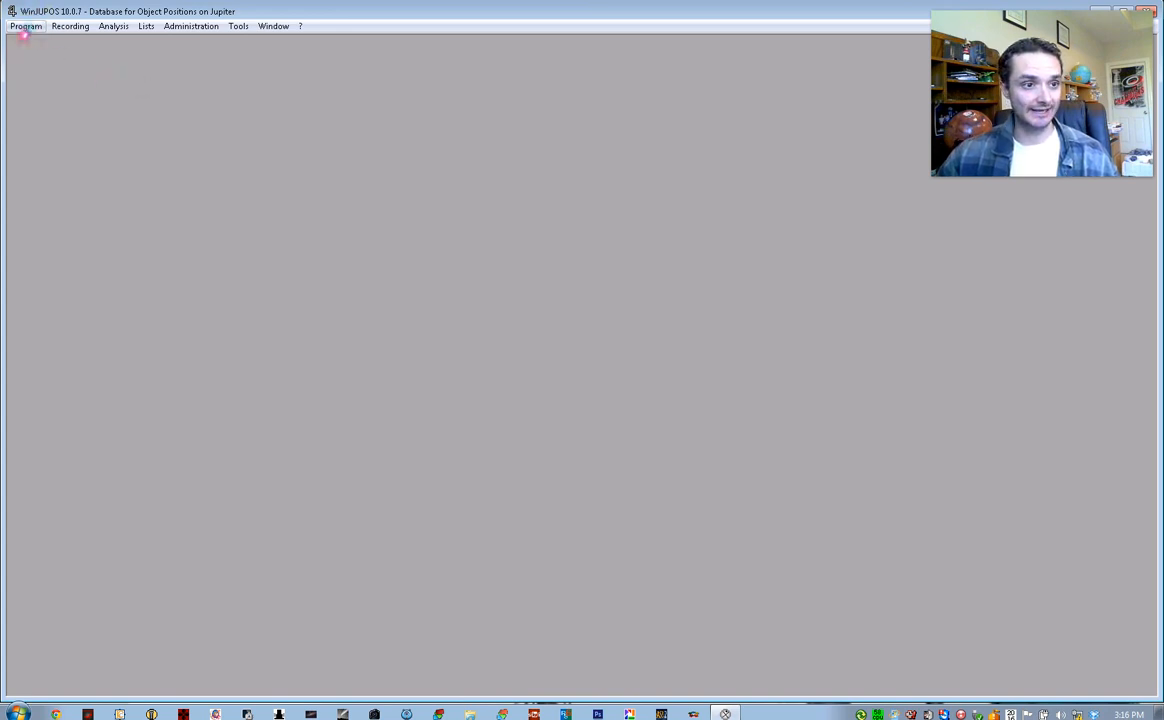
Step: Open the Jupiter ephemerides tool from the Tools menu, showing the disc for 2012/10/06 20:05 UT
click(25, 25)
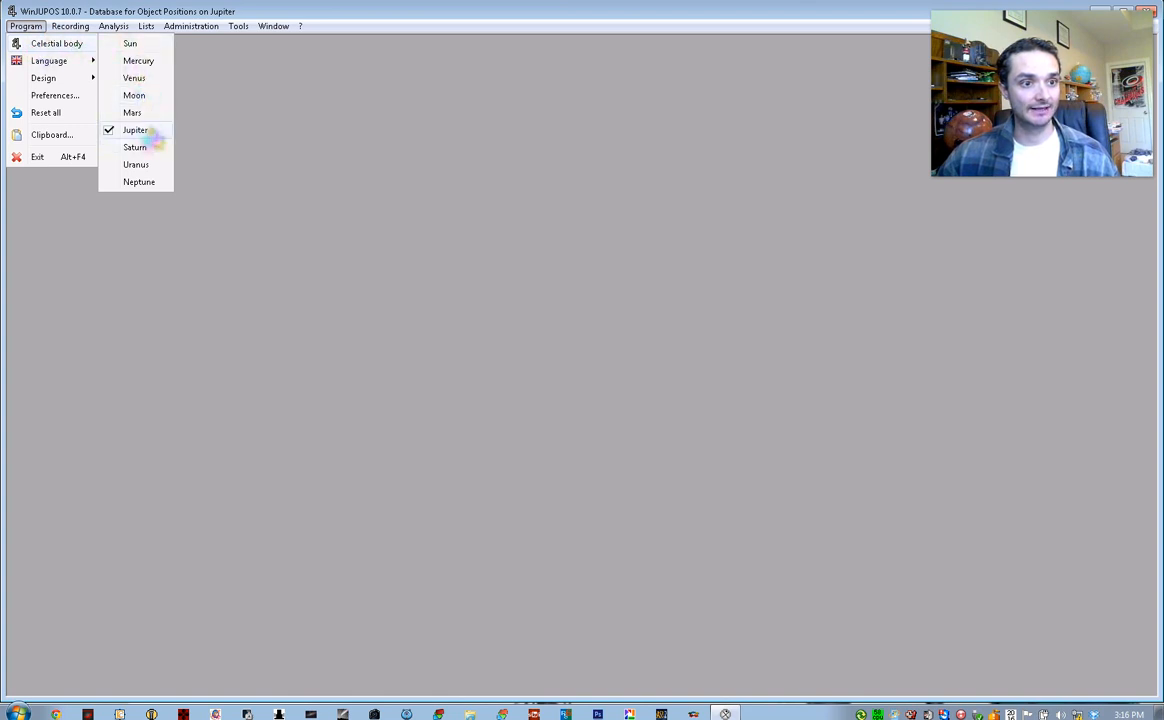
click(135, 130)
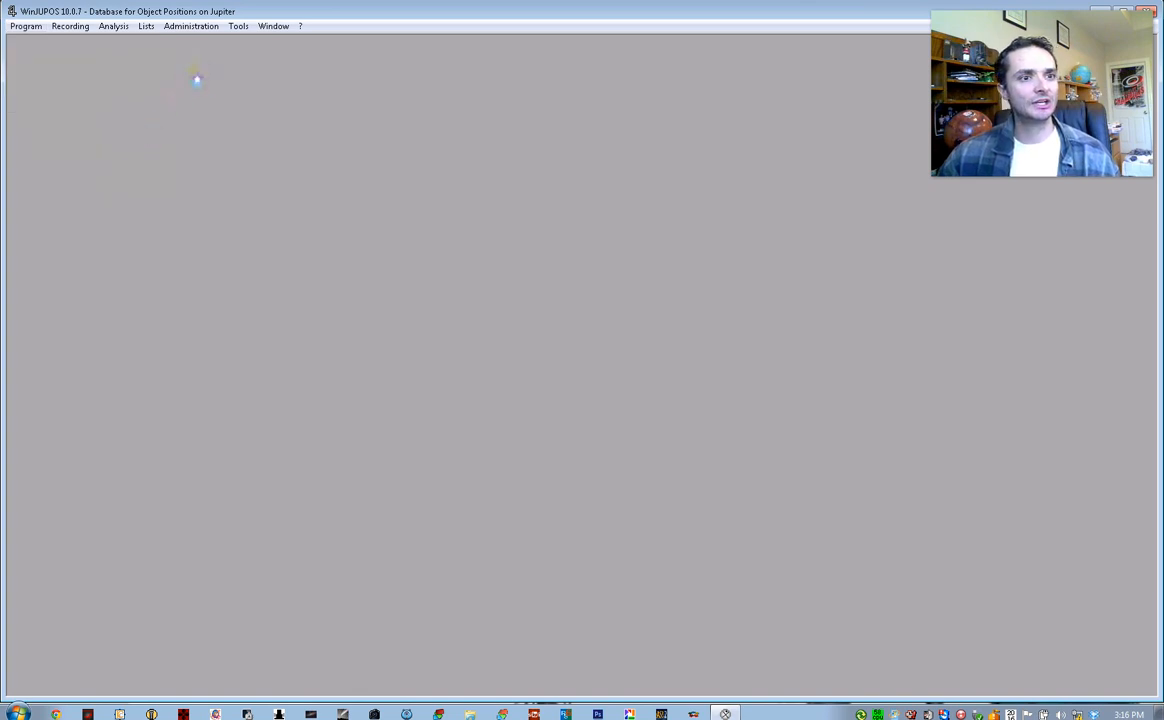
click(238, 26)
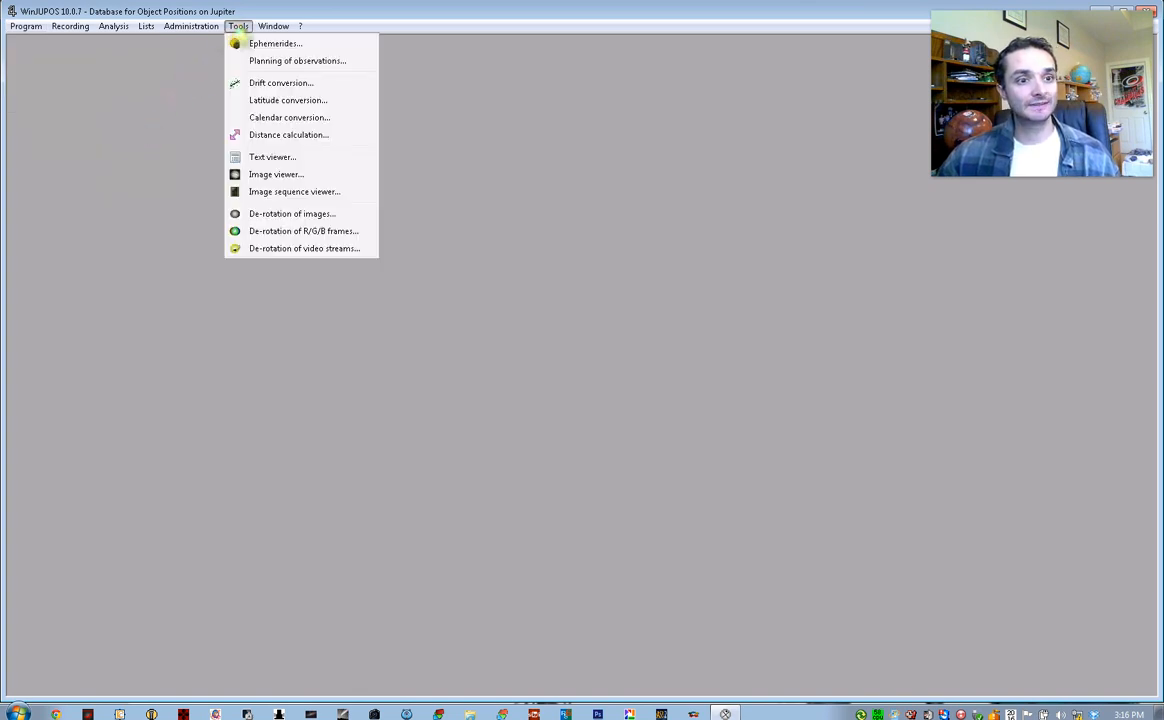
mouse_move(320, 48)
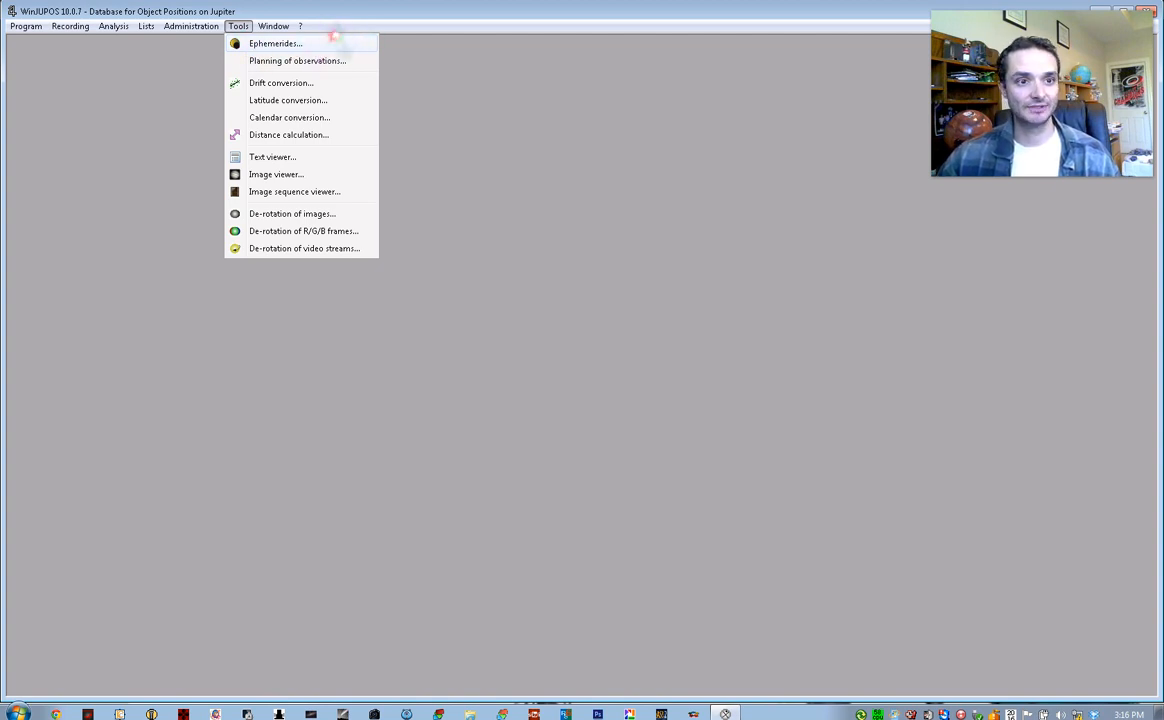
click(274, 43)
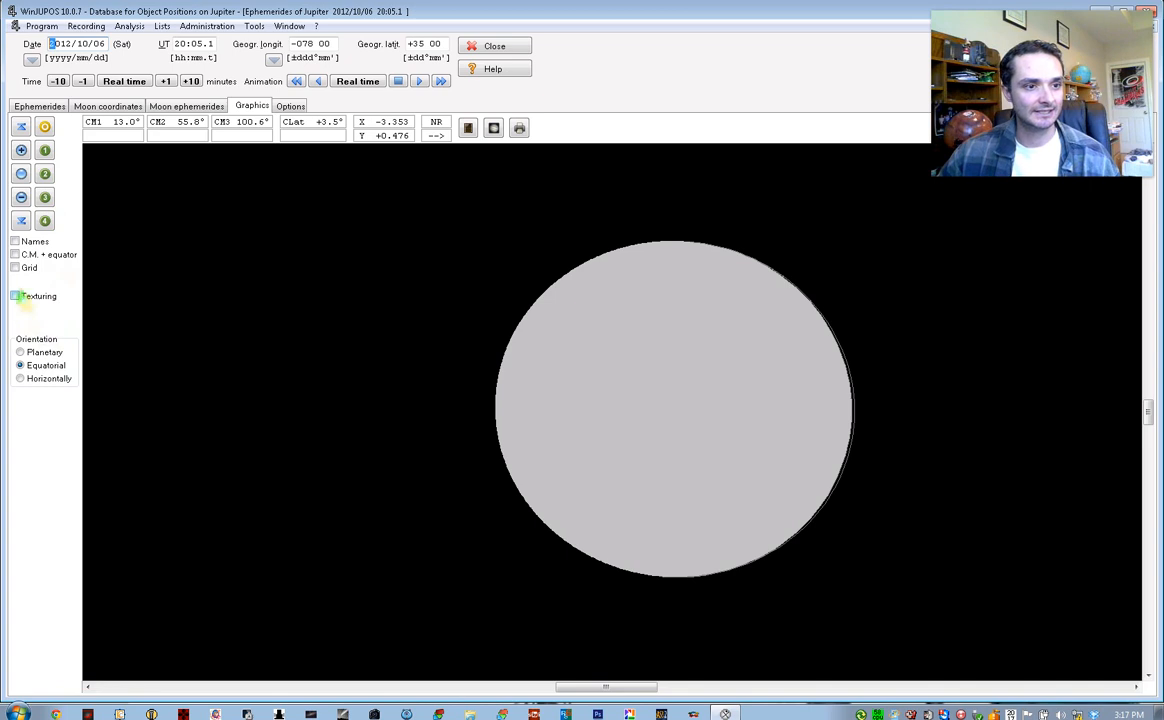
Step: Enable Texturing in the Graphics tab so Jupiter shows shaded cloud bands and its name
click(16, 296)
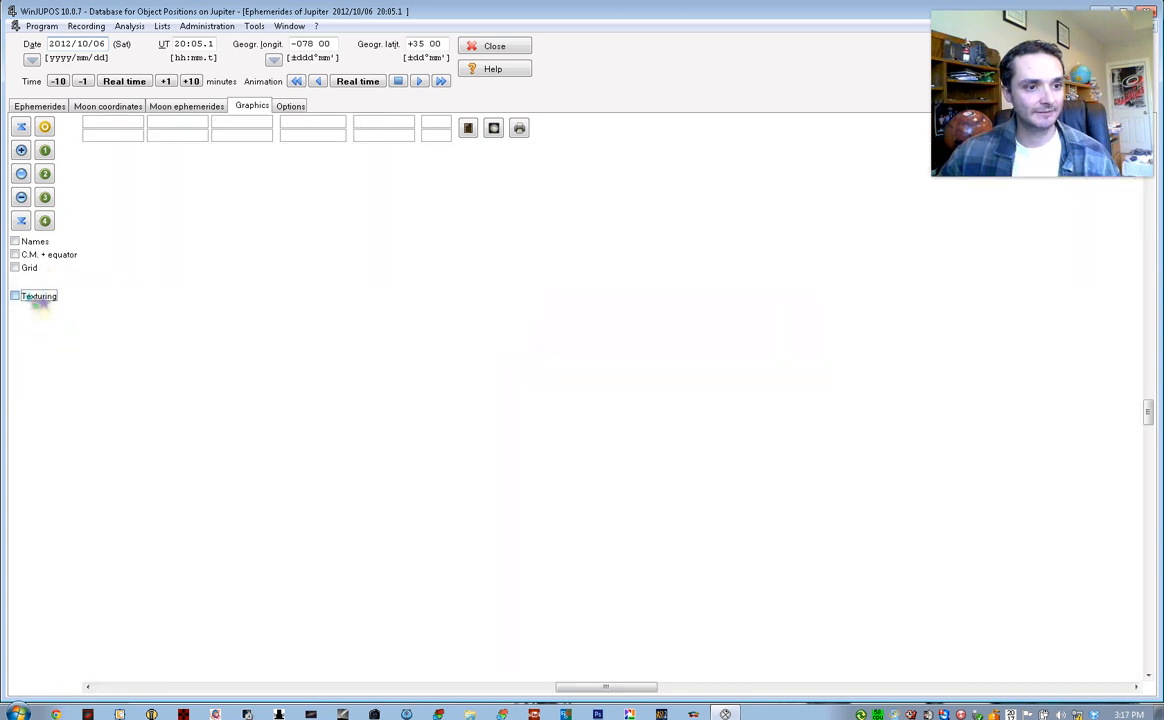
click(15, 296)
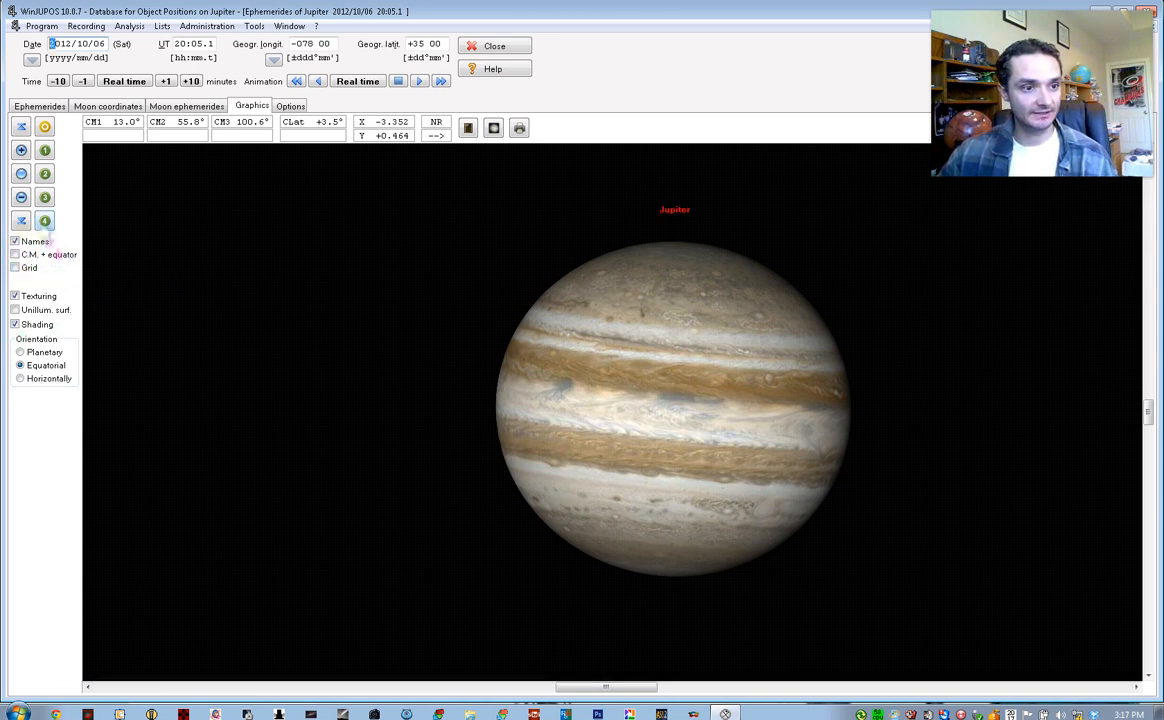
Step: Zoom out repeatedly until Callisto, Europa, Io and Ganymede appear labelled around Jupiter
click(21, 197)
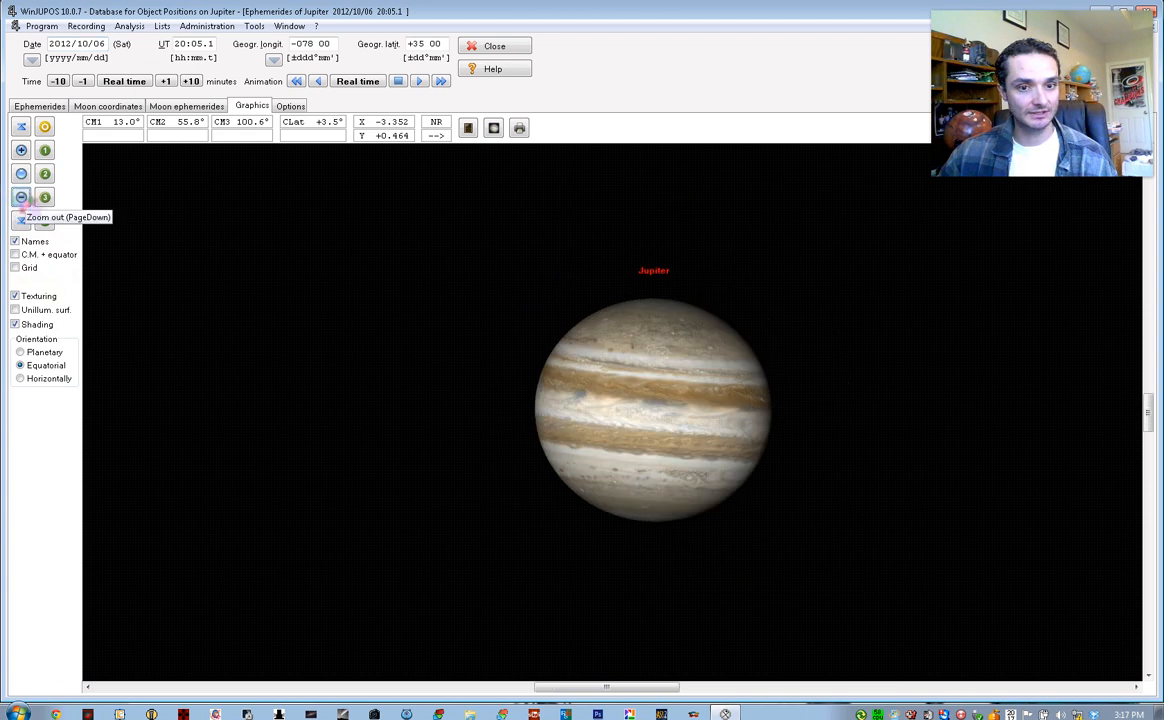
click(22, 197)
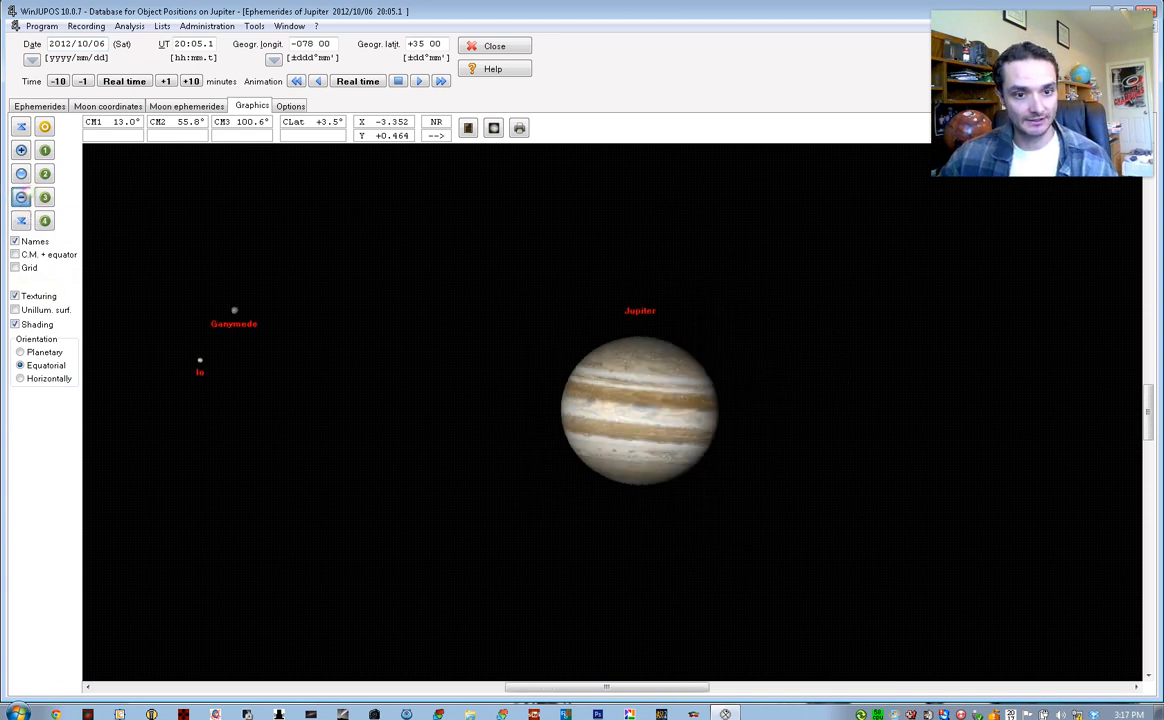
click(21, 197)
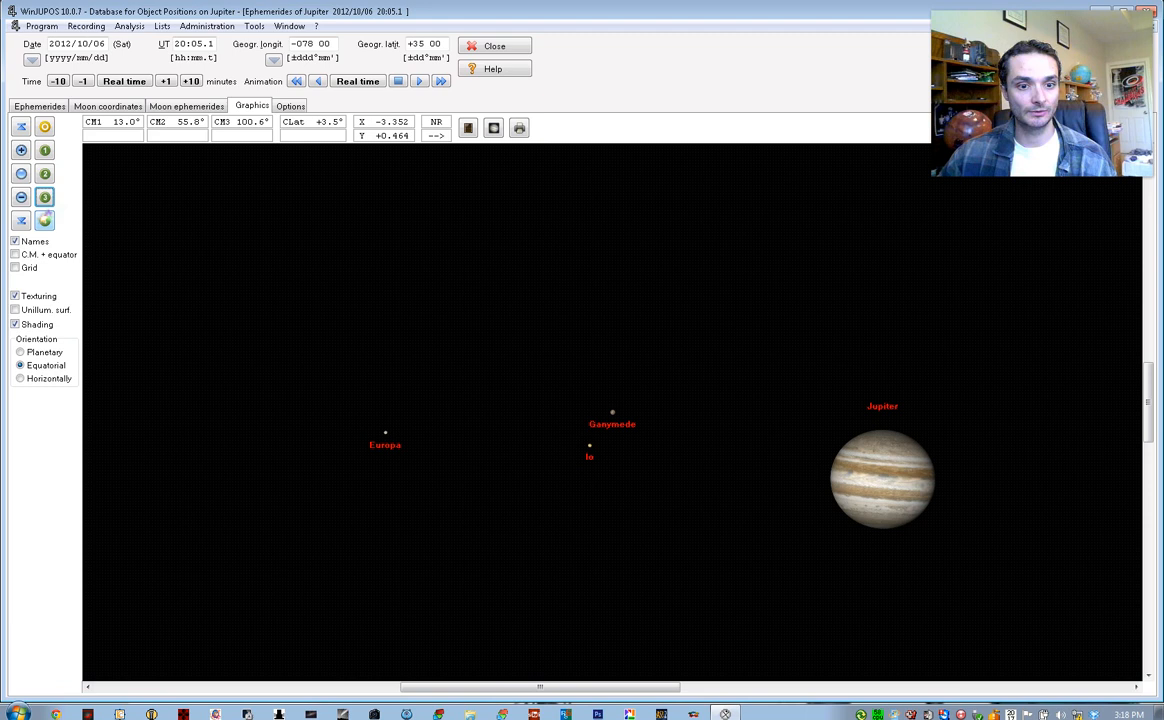
click(44, 221)
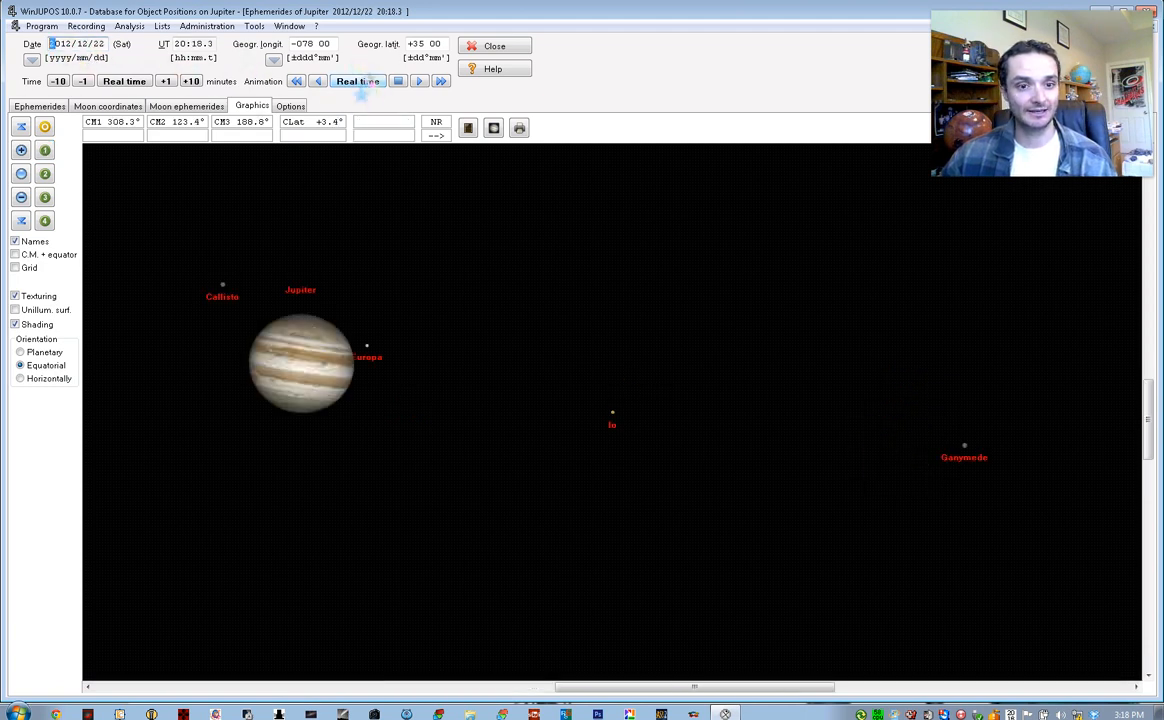
mouse_move(357, 81)
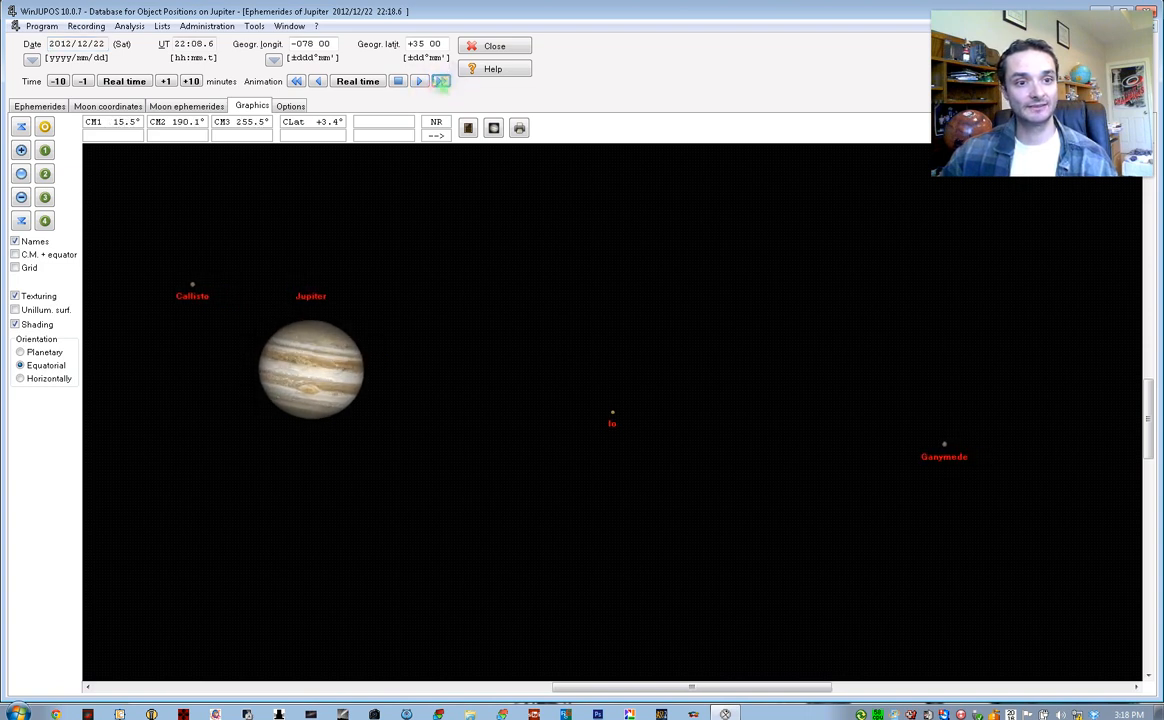
Step: Fast-forward the animation into 23 December 2012, then start a slow backward run
click(397, 81)
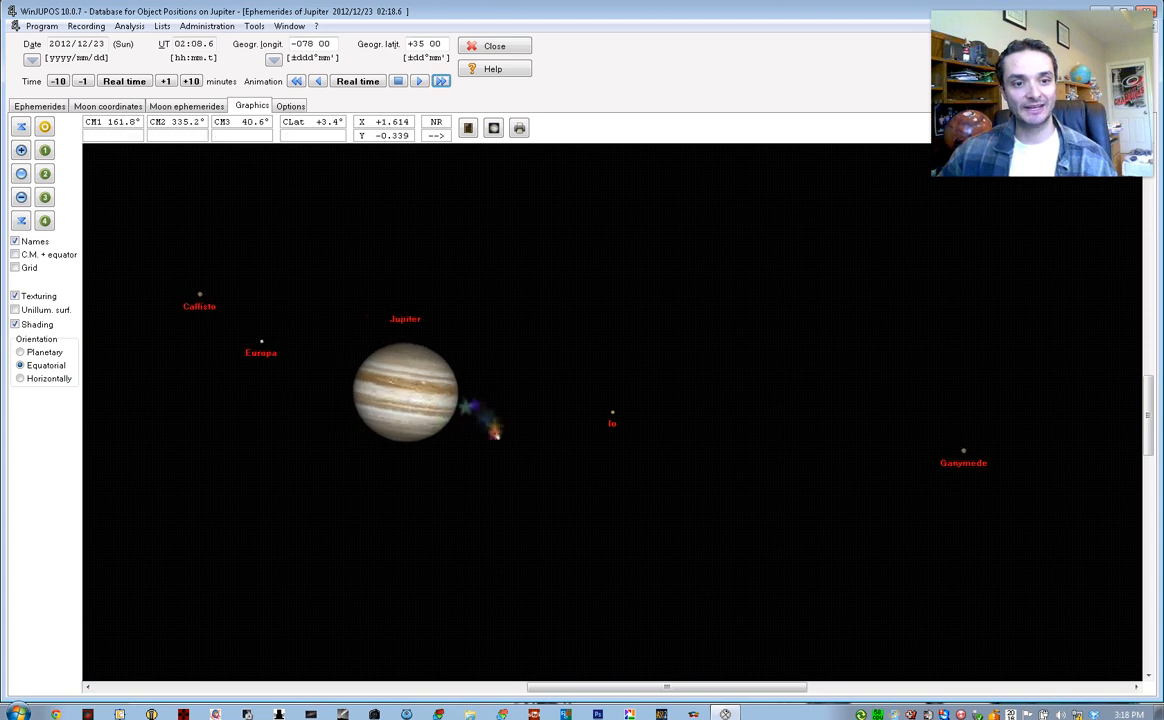
click(398, 81)
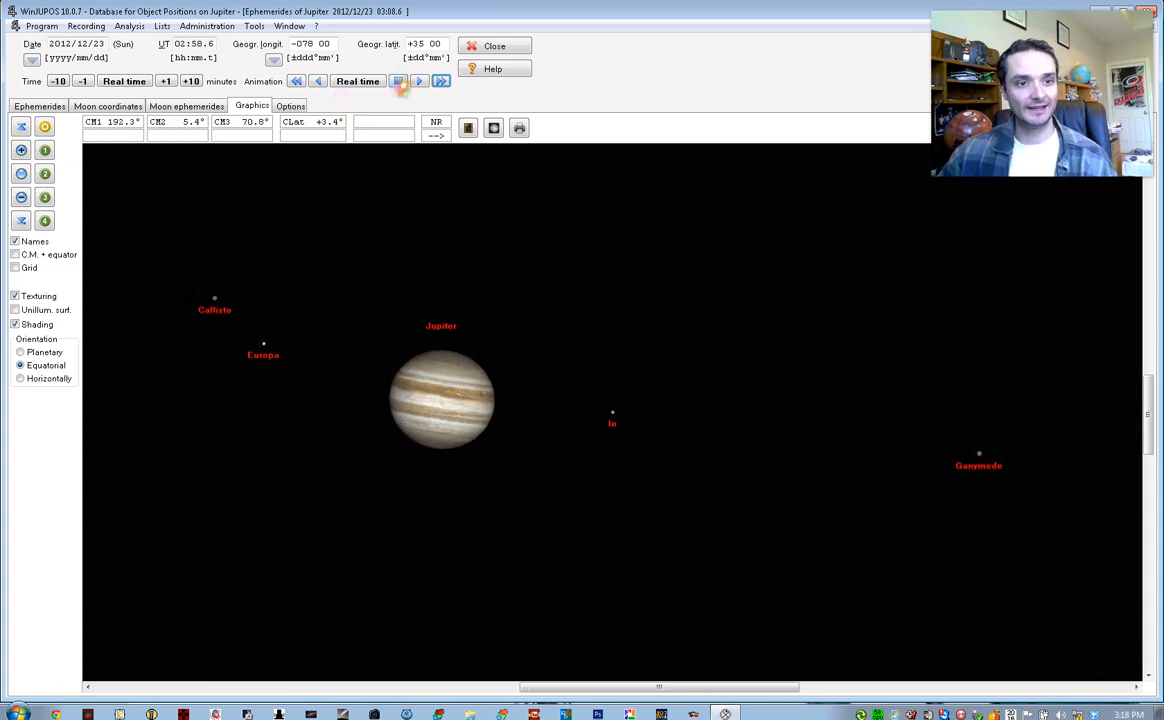
click(419, 81)
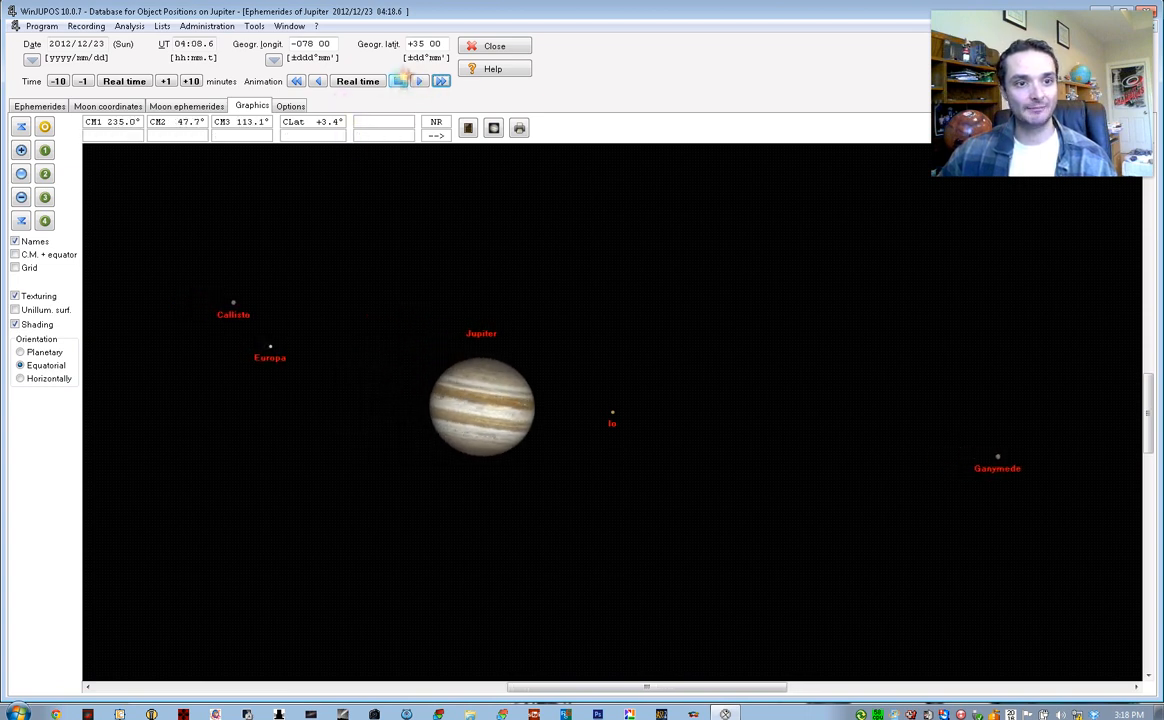
click(318, 81)
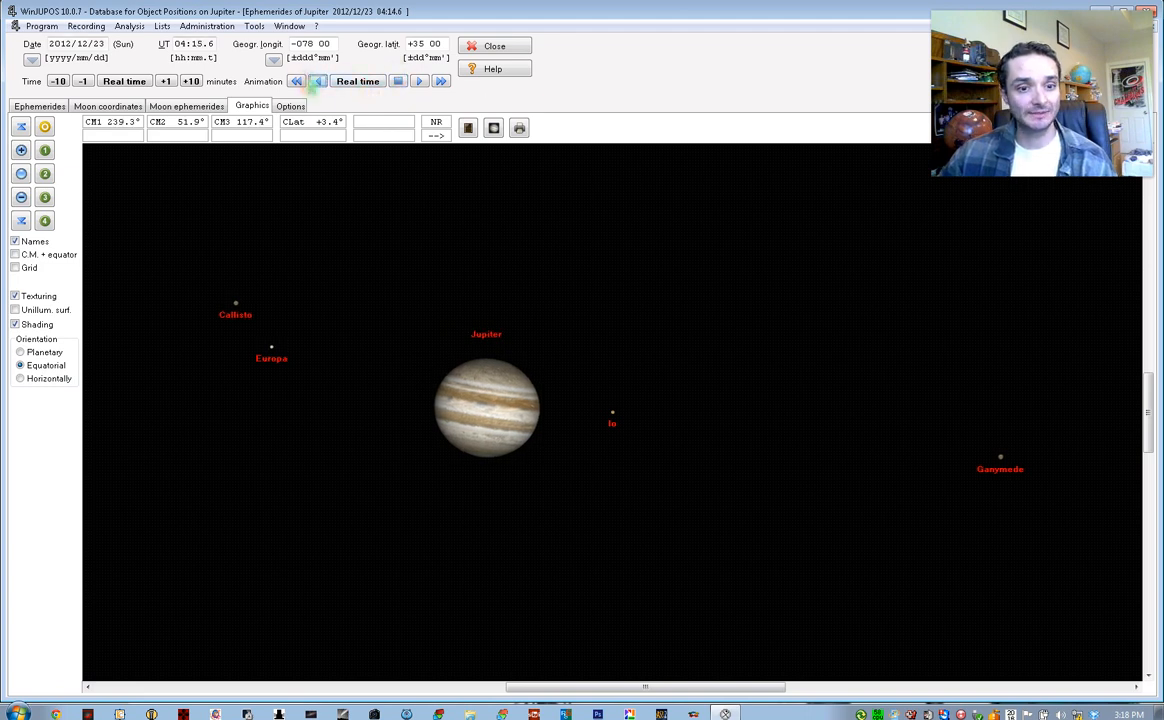
click(317, 81)
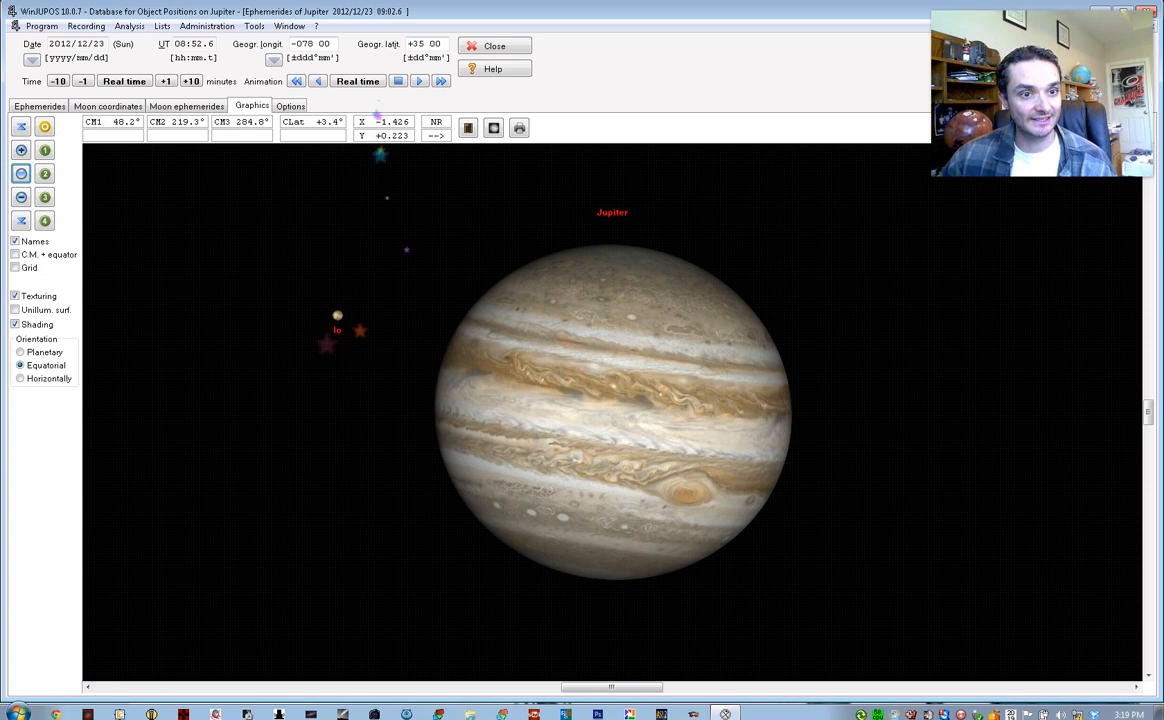
Step: Zoom in on Jupiter and run time back to about 08:29 UT with Io beside it
click(398, 81)
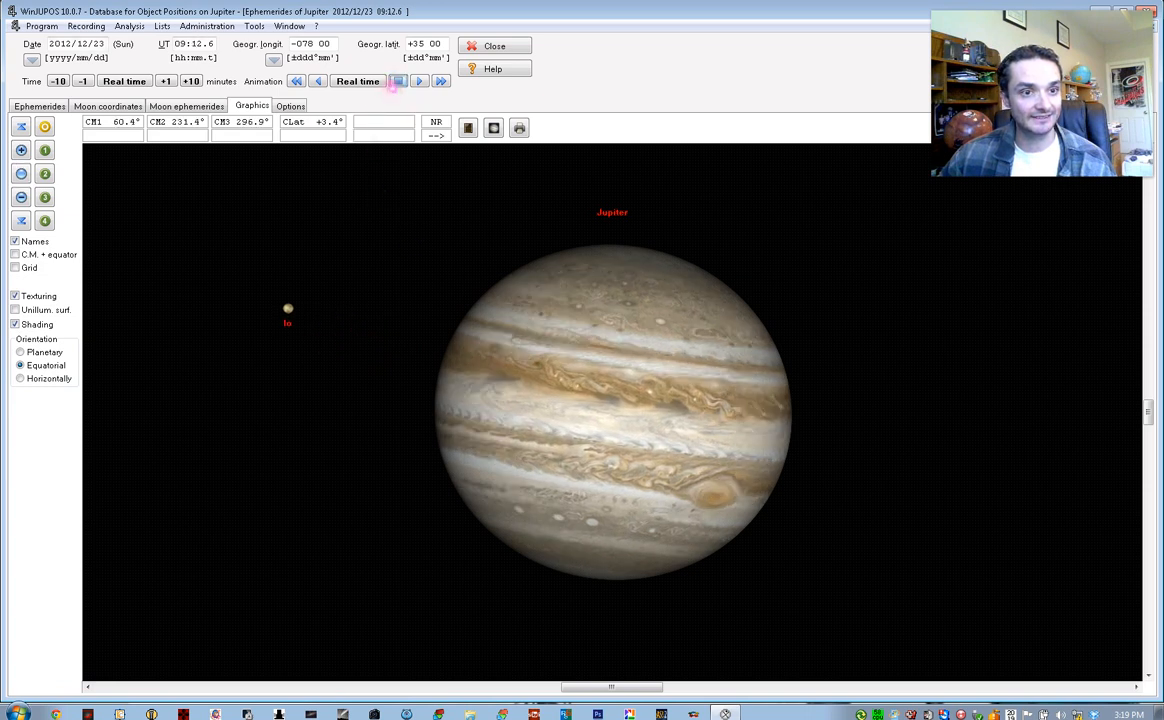
click(318, 81)
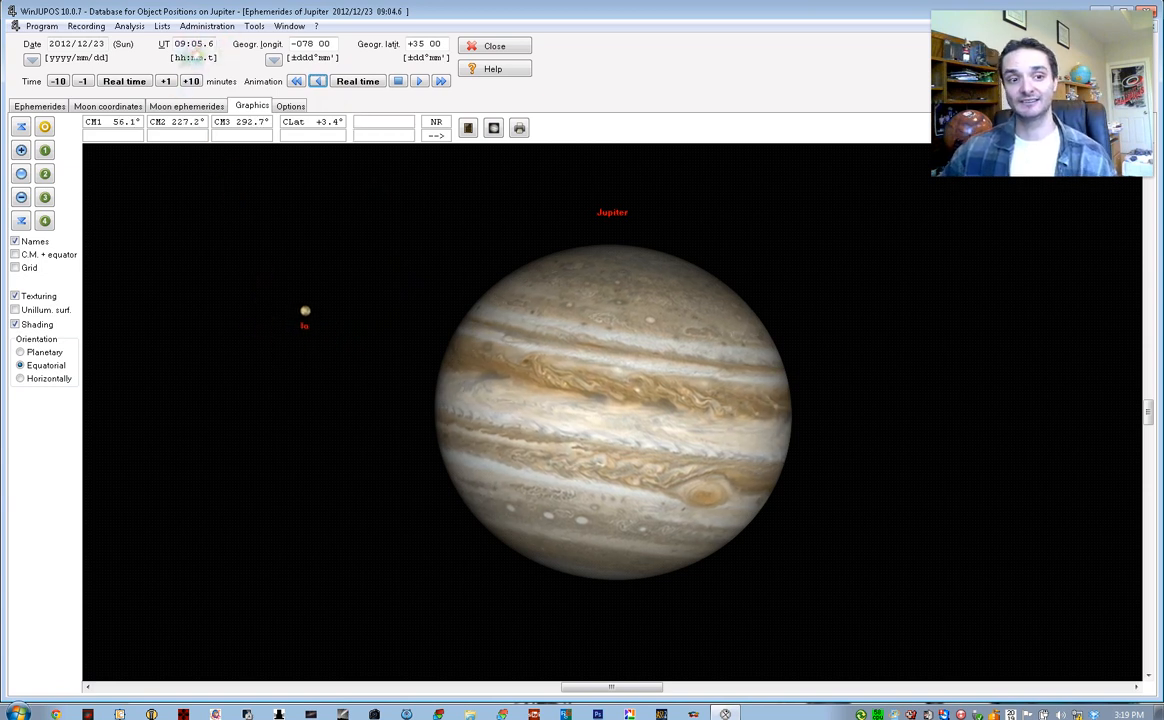
click(318, 81)
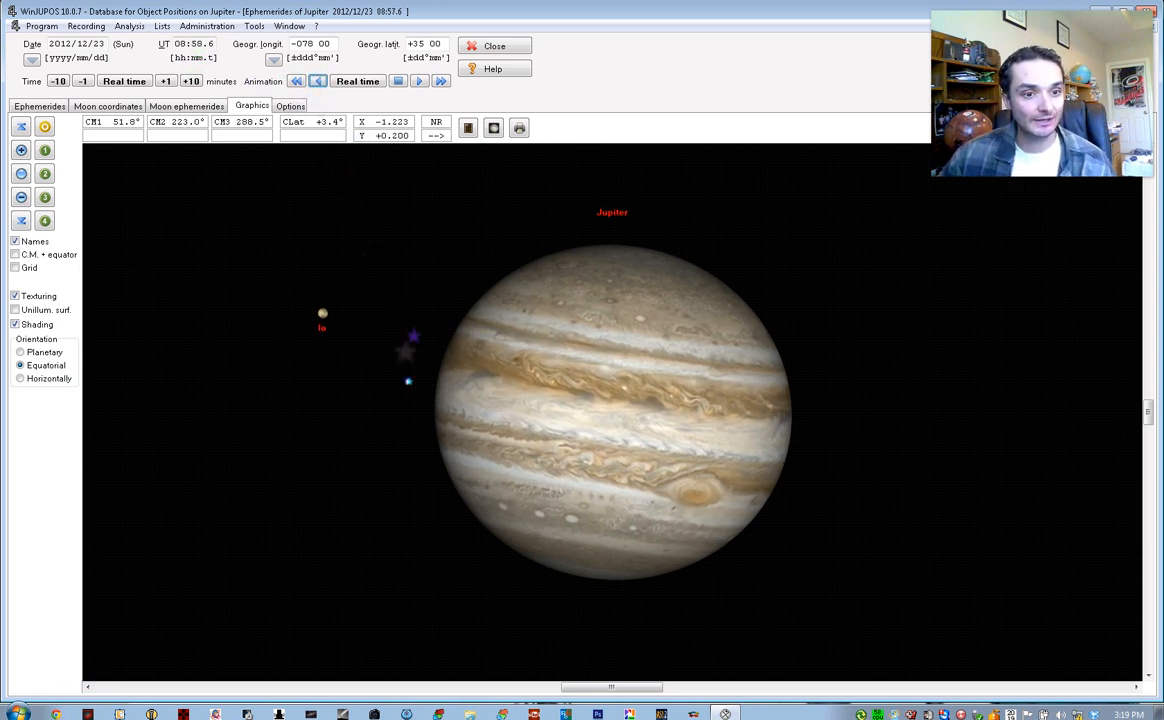
click(82, 81)
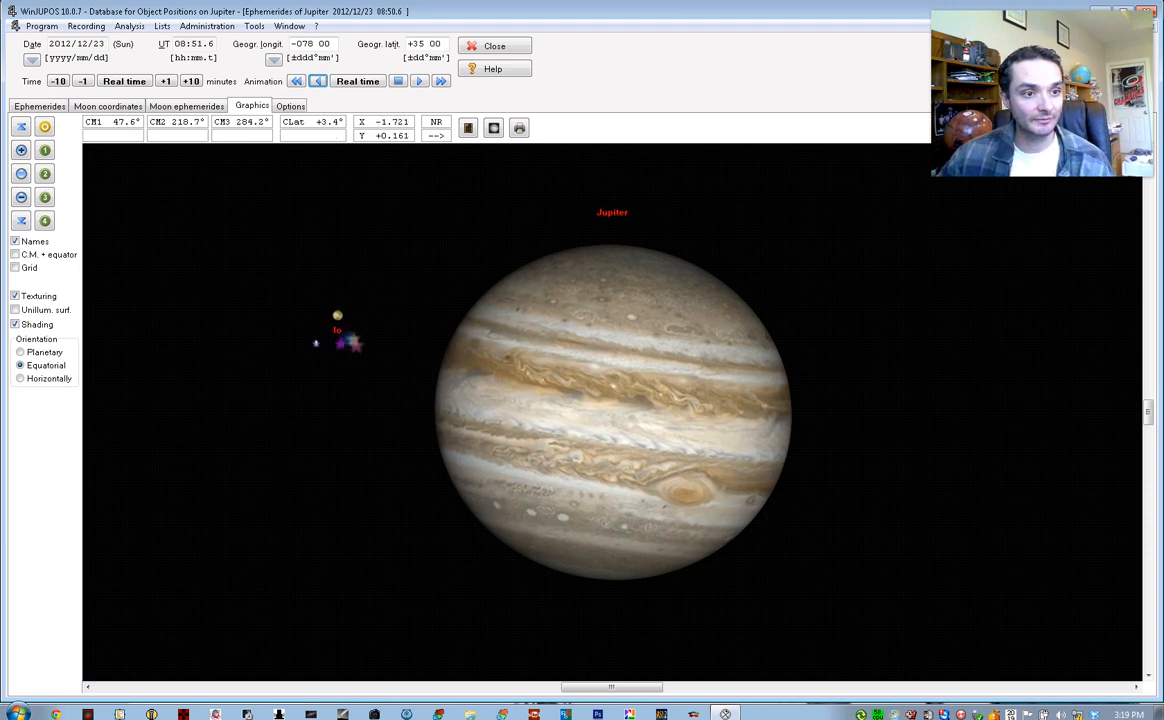
click(82, 81)
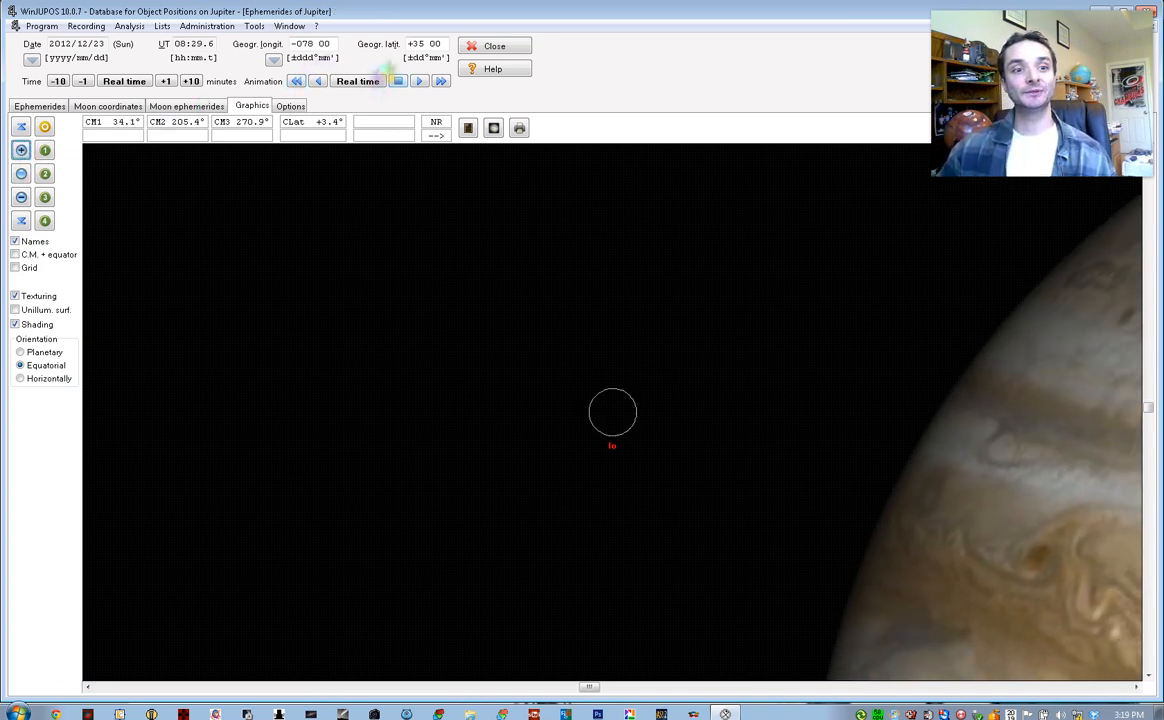
Step: Stop the animation at 08:28 UT on 23 December with Io just off Jupiter's limb
click(397, 81)
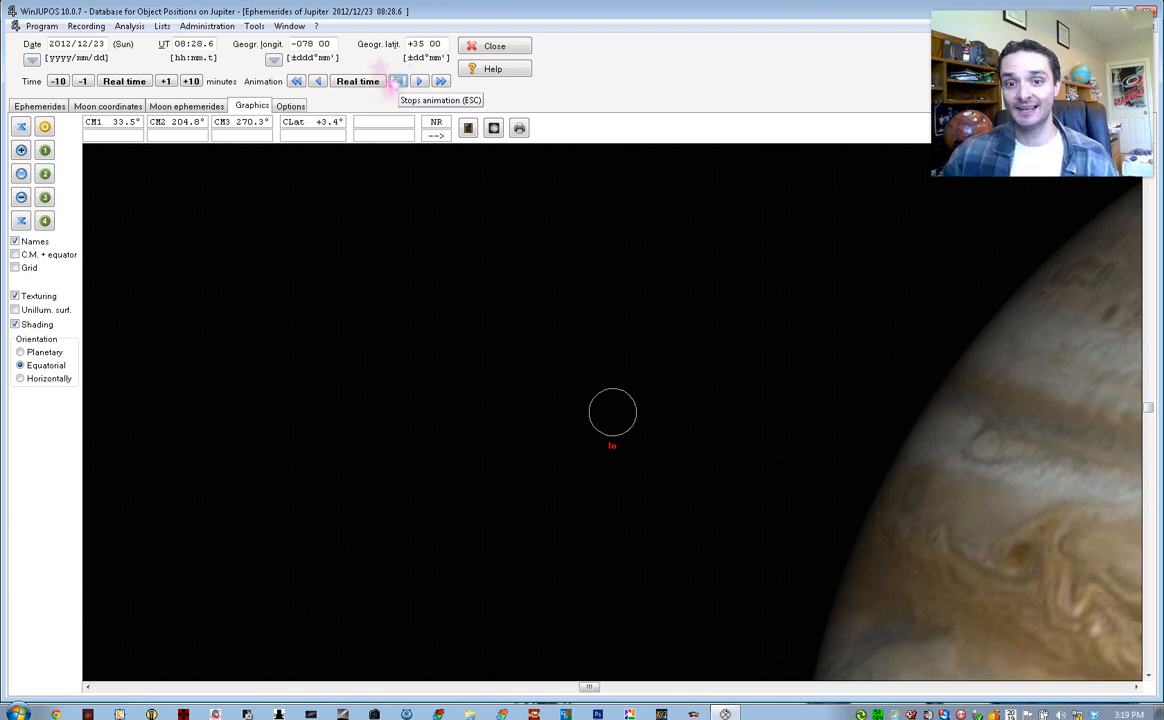
mouse_move(398, 81)
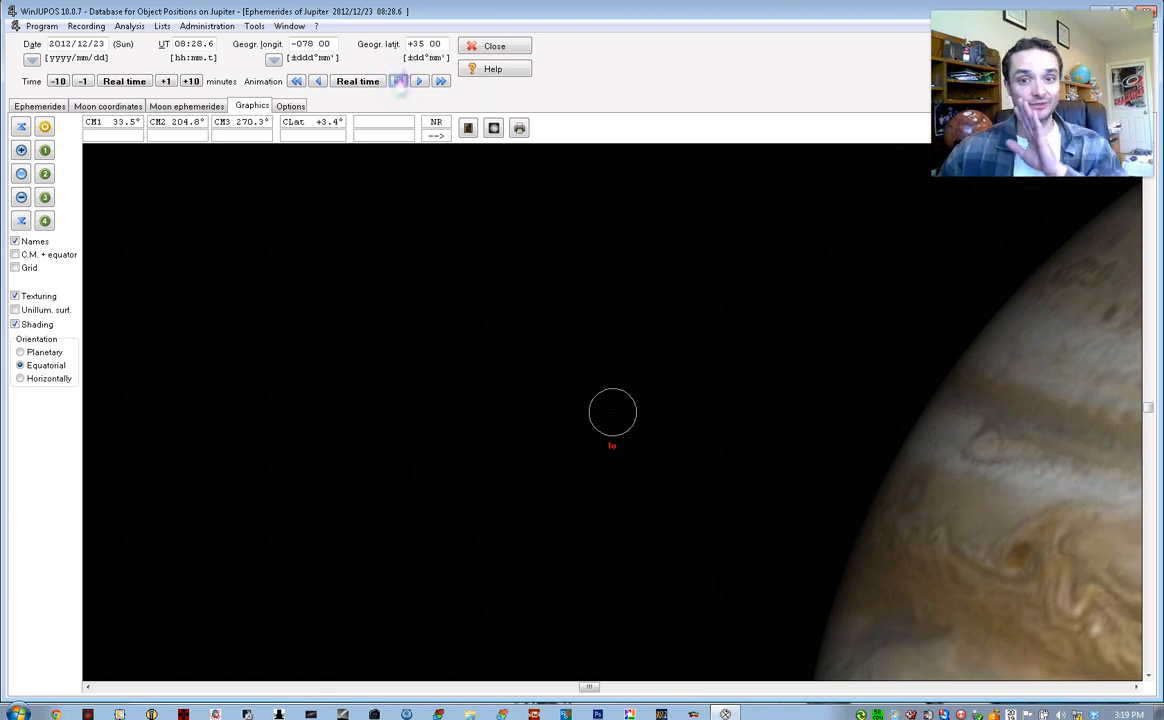